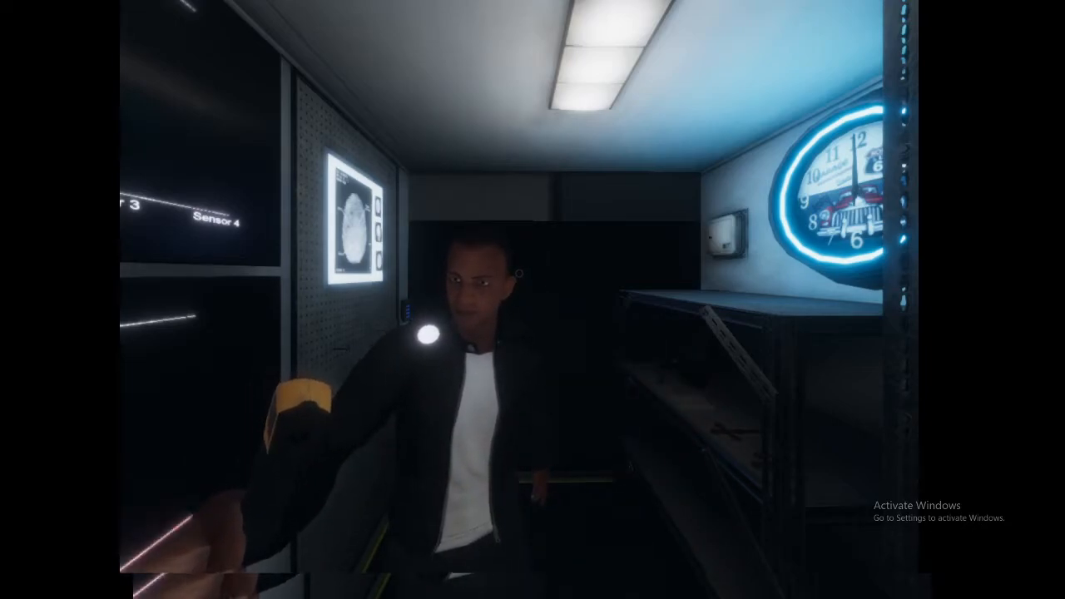
{"action": "mouse_move", "coordinate": [533, 300]}
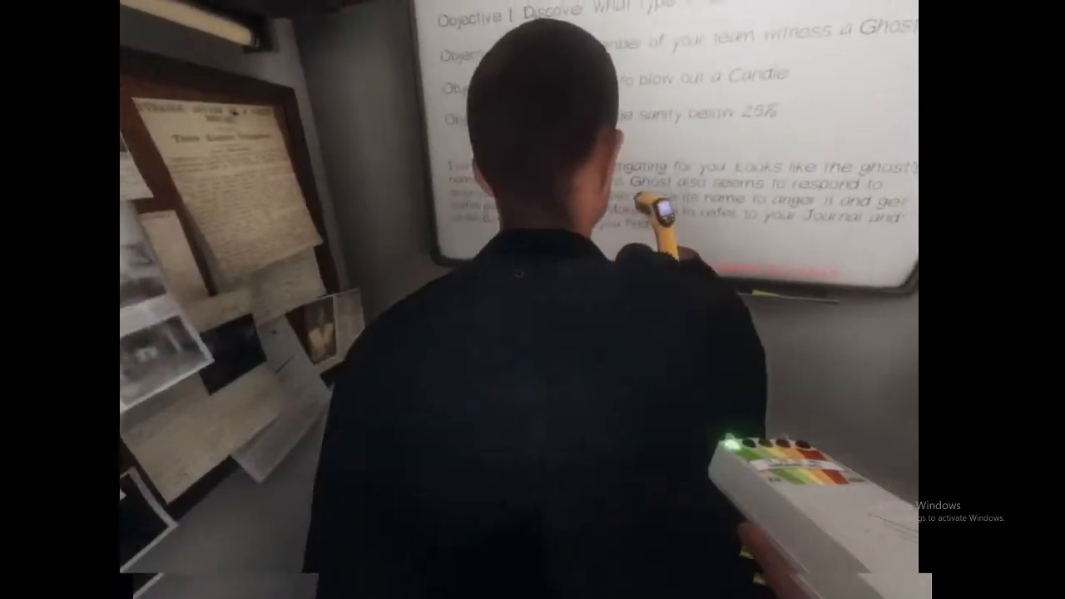
{"action": "mouse_move", "coordinate": [533, 300]}
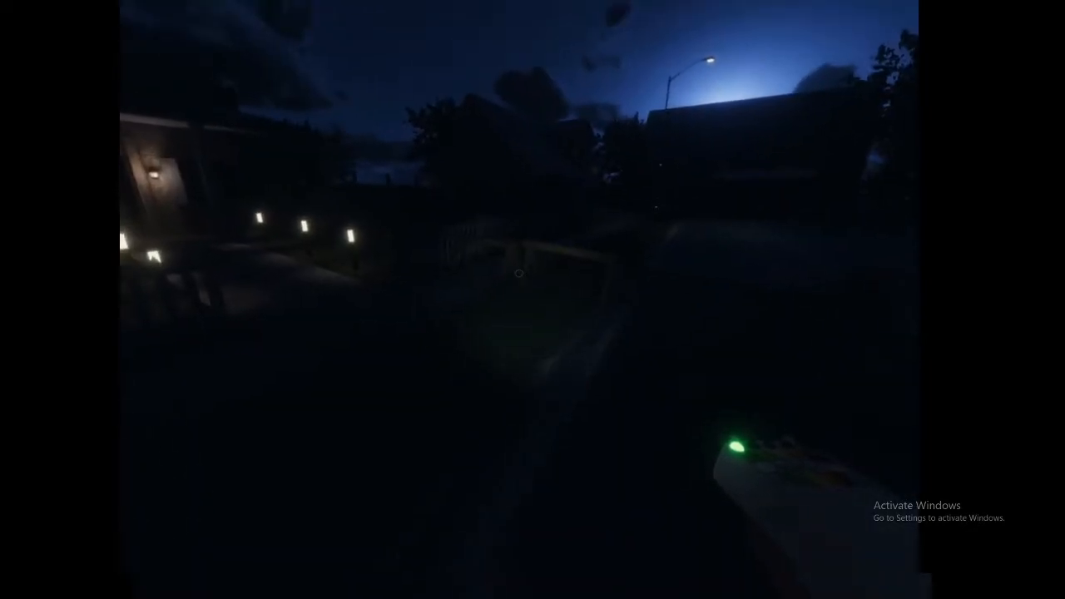
{"action": "mouse_move", "coordinate": [532, 300]}
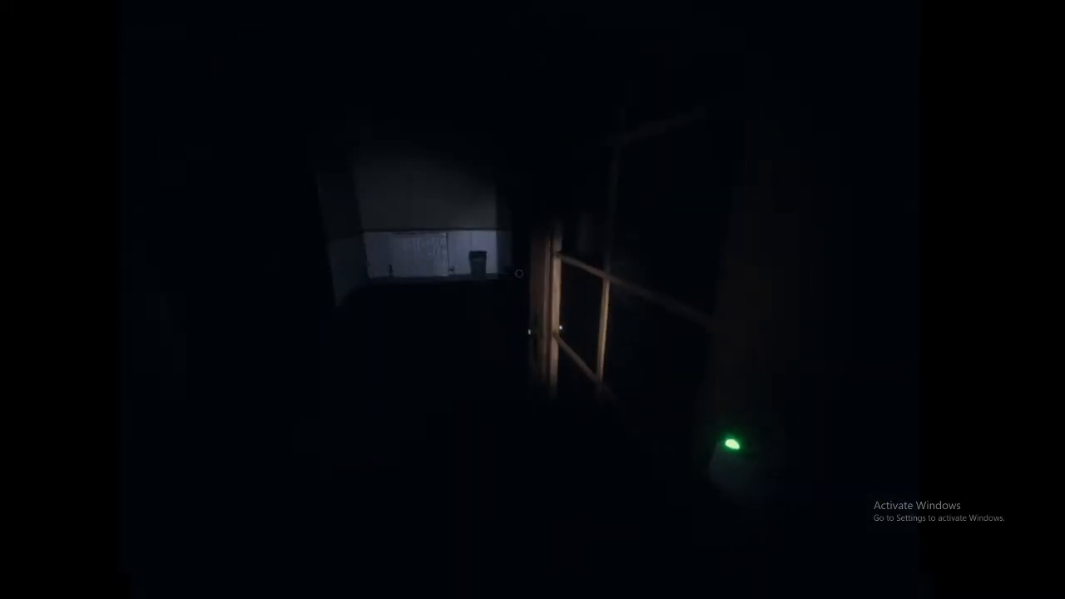
{"action": "mouse_move", "coordinate": [533, 299]}
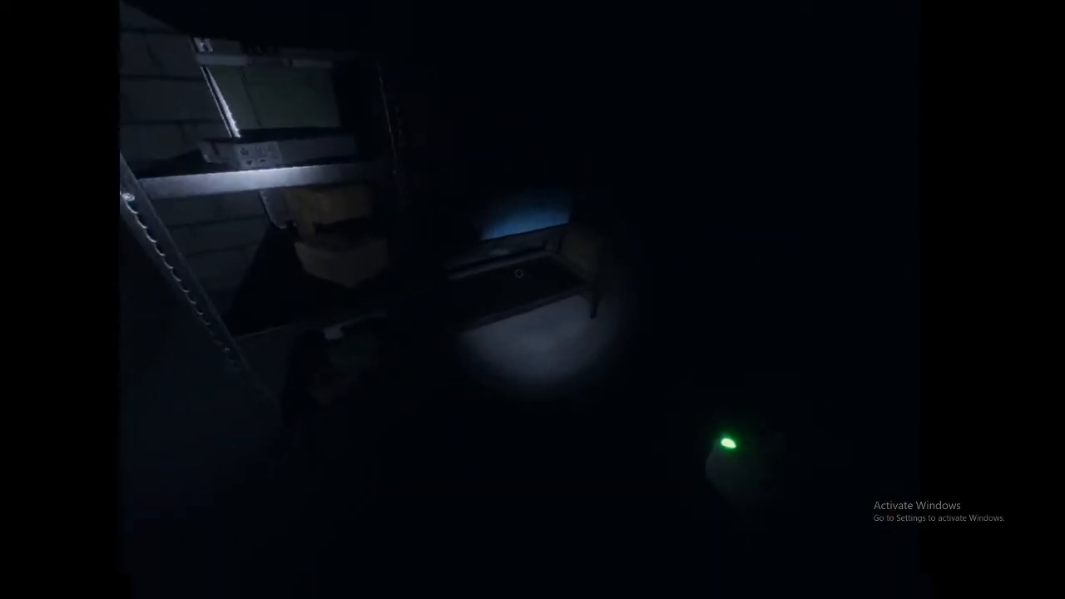
{"action": "mouse_move", "coordinate": [533, 300]}
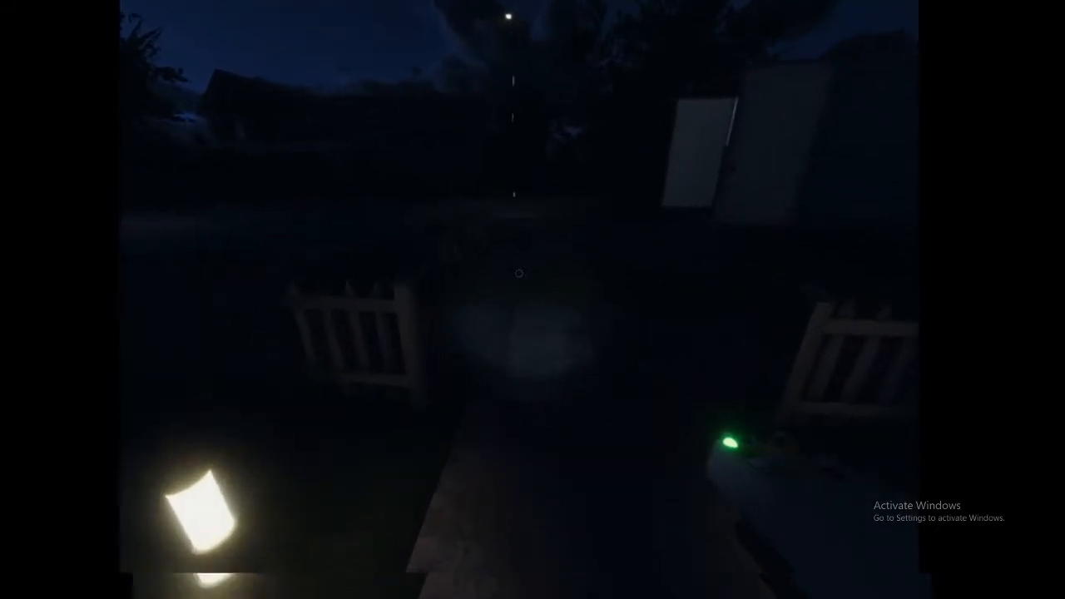
{"action": "mouse_move", "coordinate": [520, 273]}
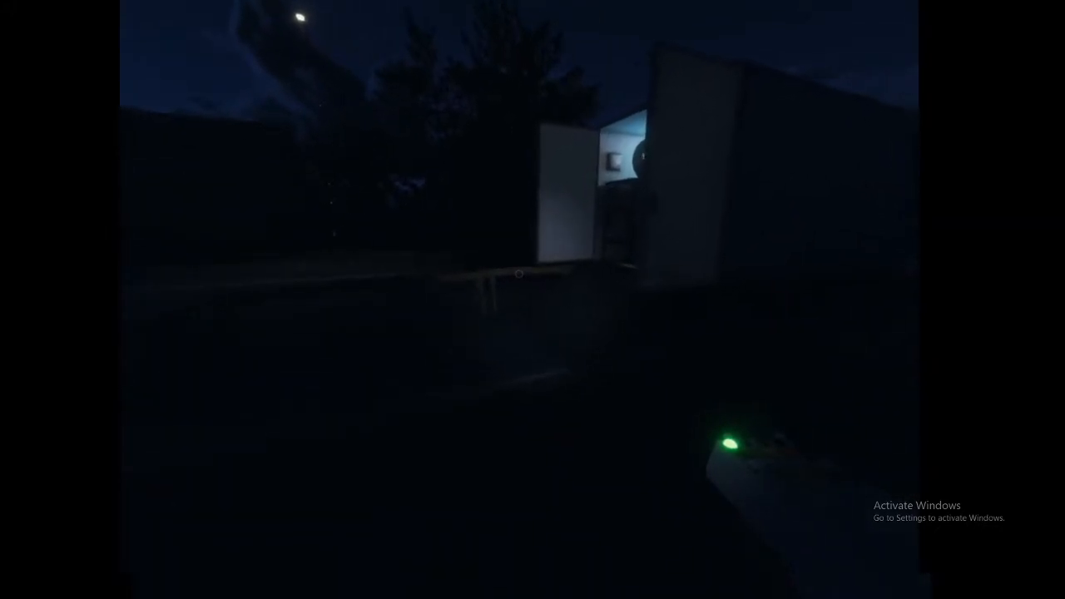
{"action": "mouse_move", "coordinate": [533, 299]}
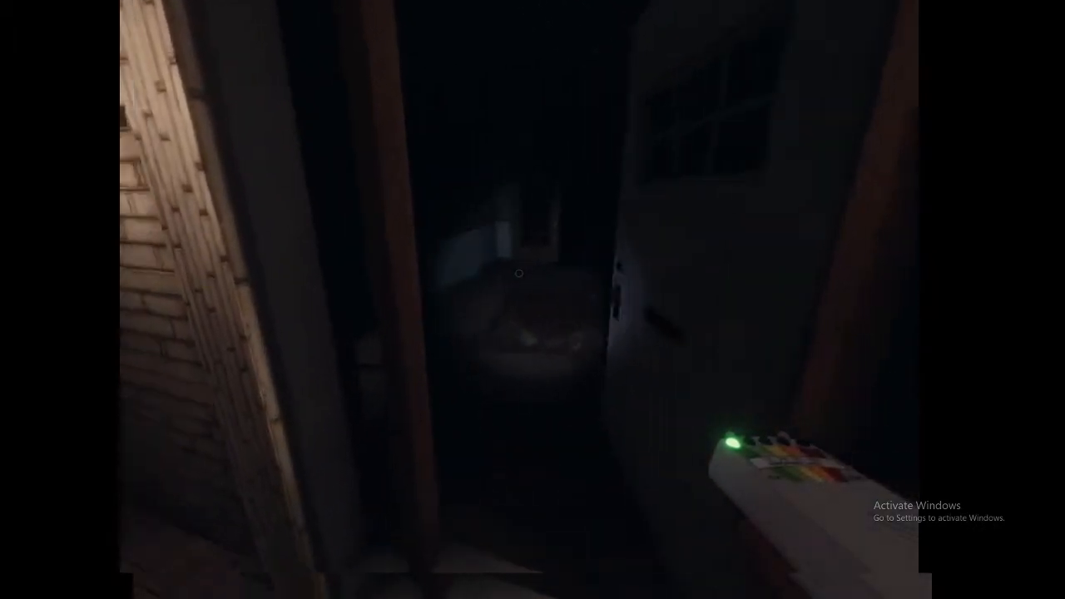
{"action": "mouse_move", "coordinate": [519, 273]}
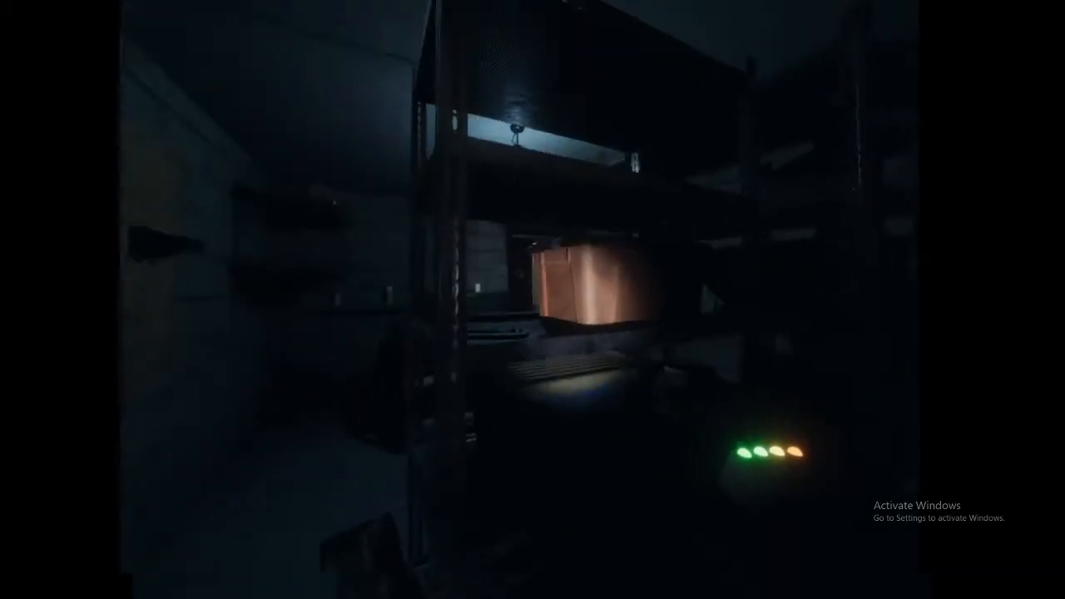
{"action": "mouse_move", "coordinate": [533, 300]}
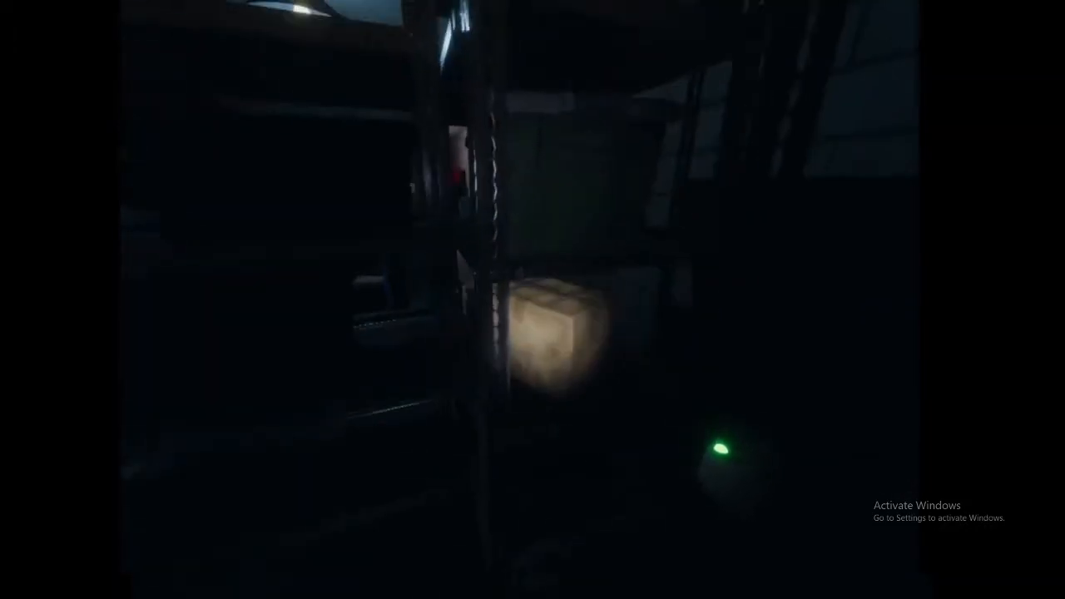
{"action": "mouse_move", "coordinate": [533, 299]}
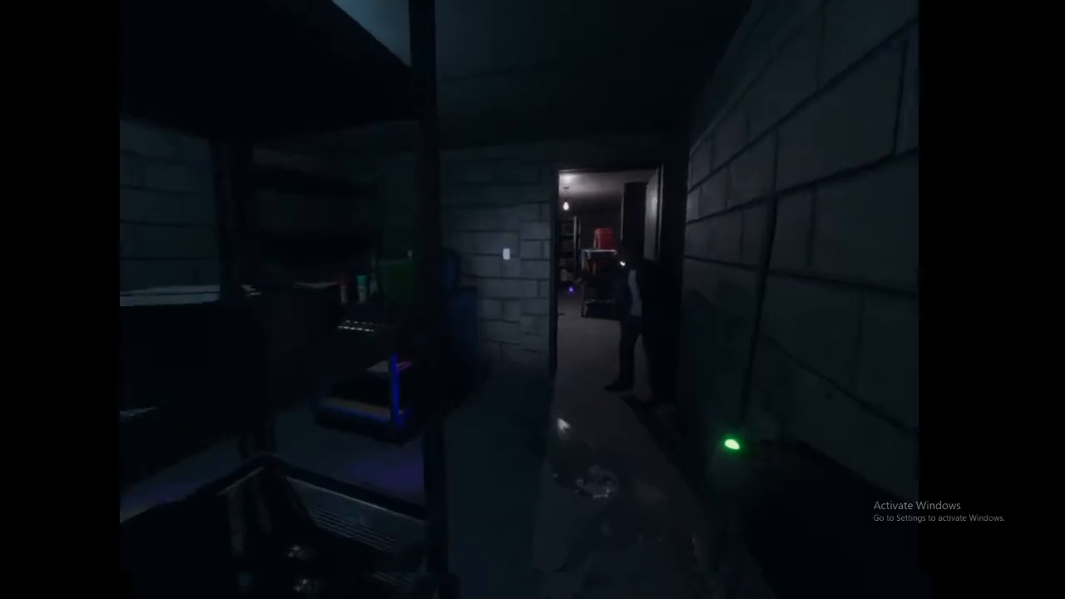
{"action": "mouse_move", "coordinate": [532, 300]}
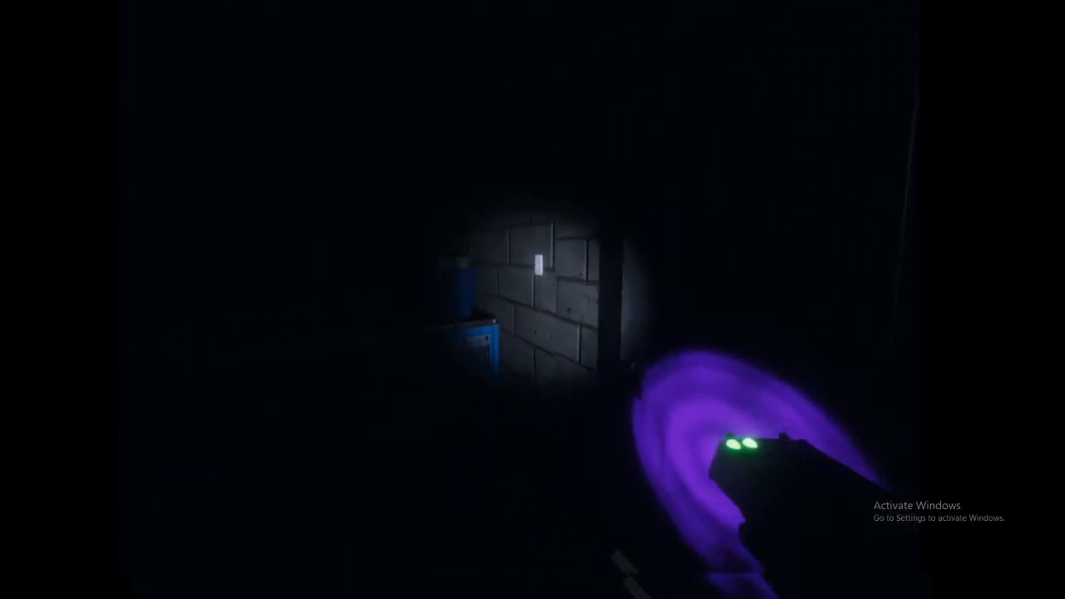
{"action": "mouse_move", "coordinate": [519, 273]}
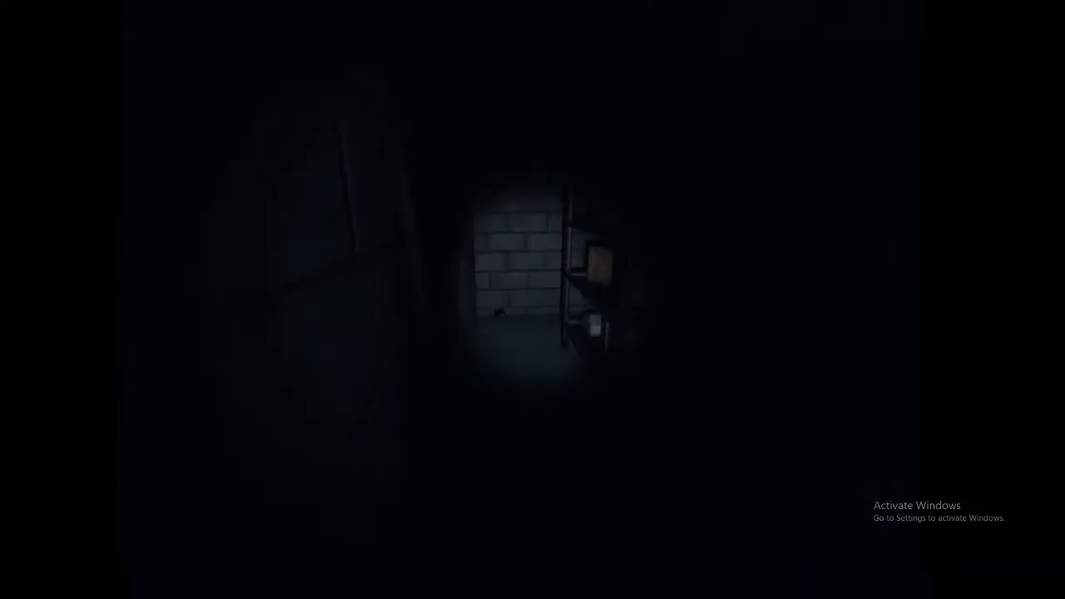
{"action": "mouse_move", "coordinate": [533, 300]}
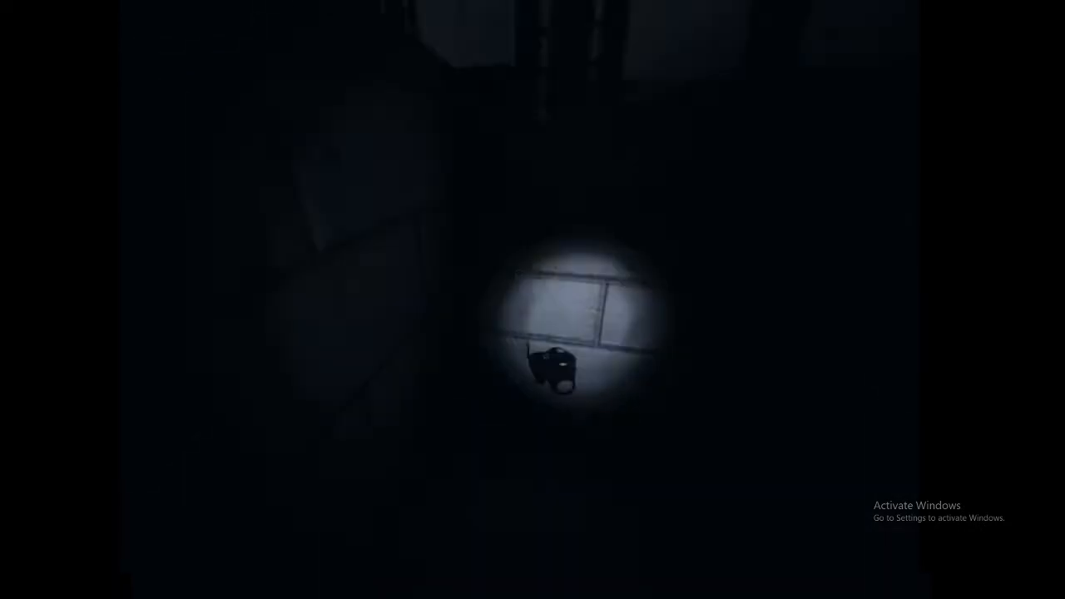
{"action": "mouse_move", "coordinate": [533, 300]}
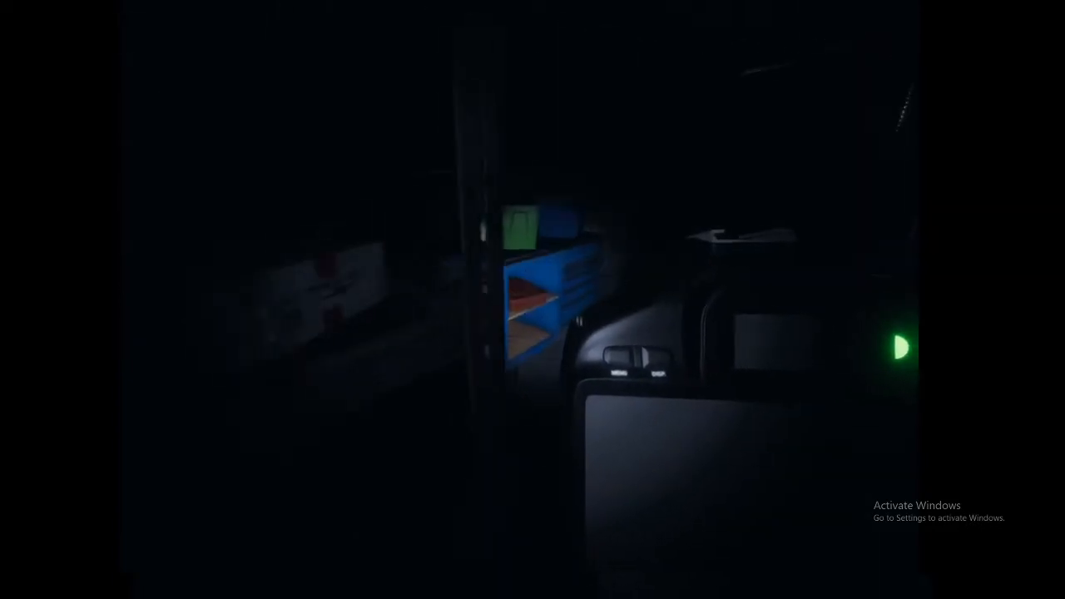
{"action": "mouse_move", "coordinate": [533, 299]}
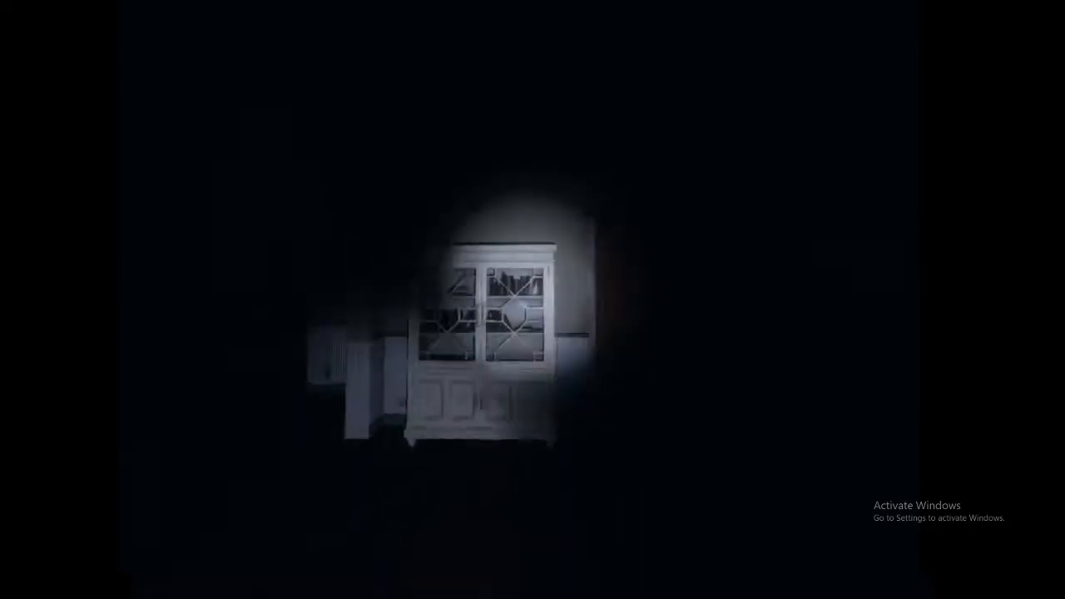
{"action": "mouse_move", "coordinate": [533, 300]}
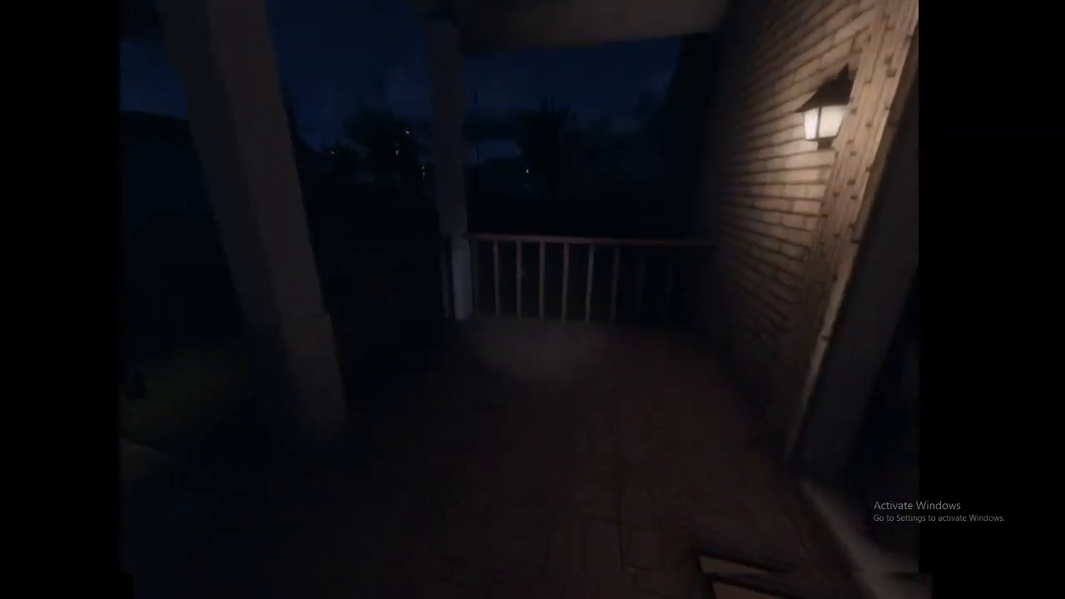
{"action": "mouse_move", "coordinate": [532, 299]}
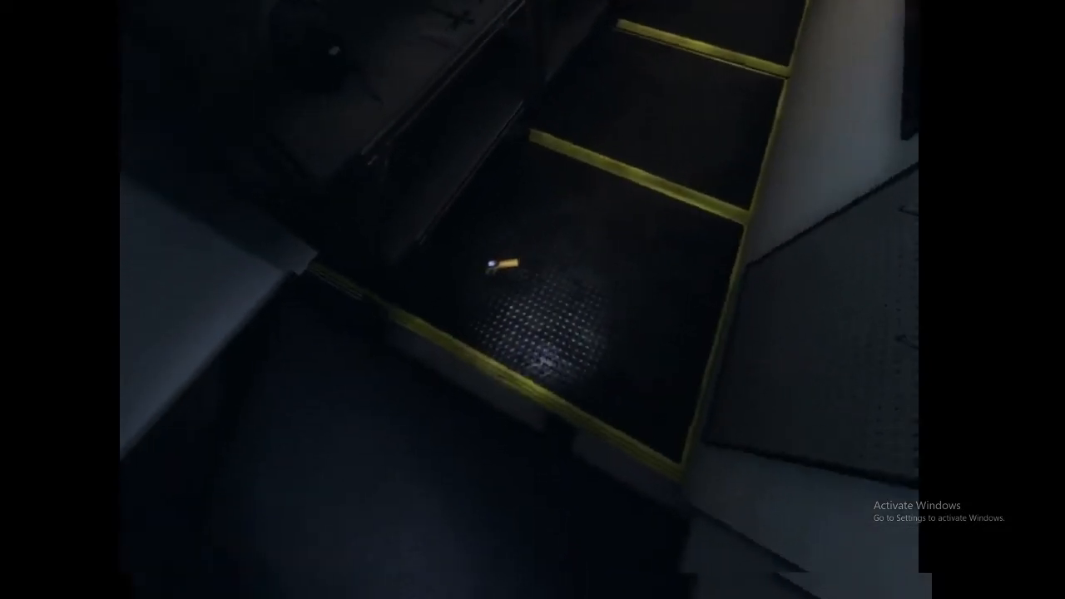
{"action": "mouse_move", "coordinate": [533, 300]}
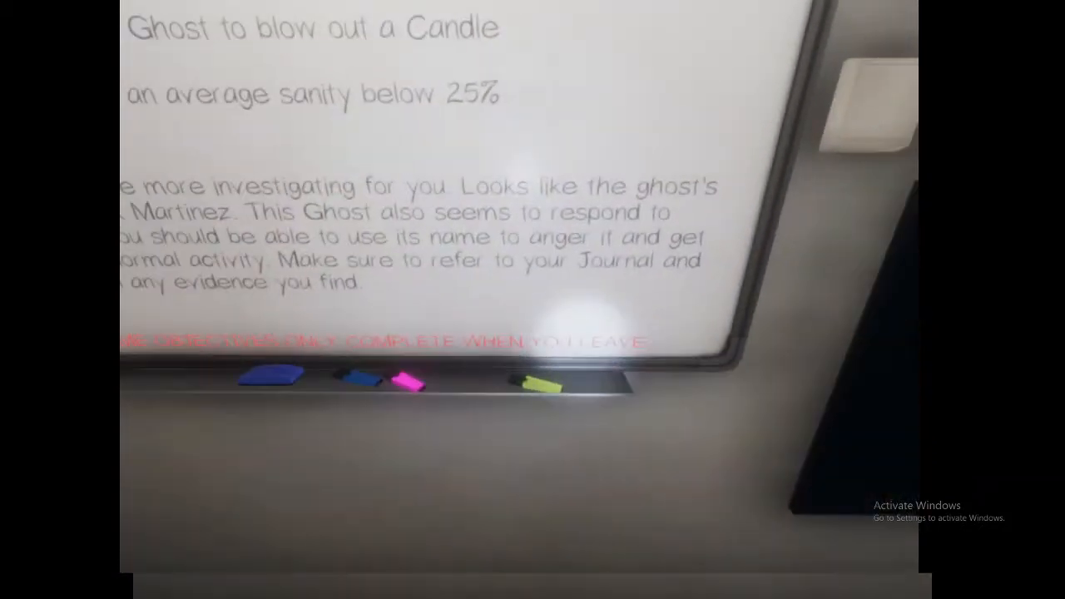
{"action": "mouse_move", "coordinate": [532, 299]}
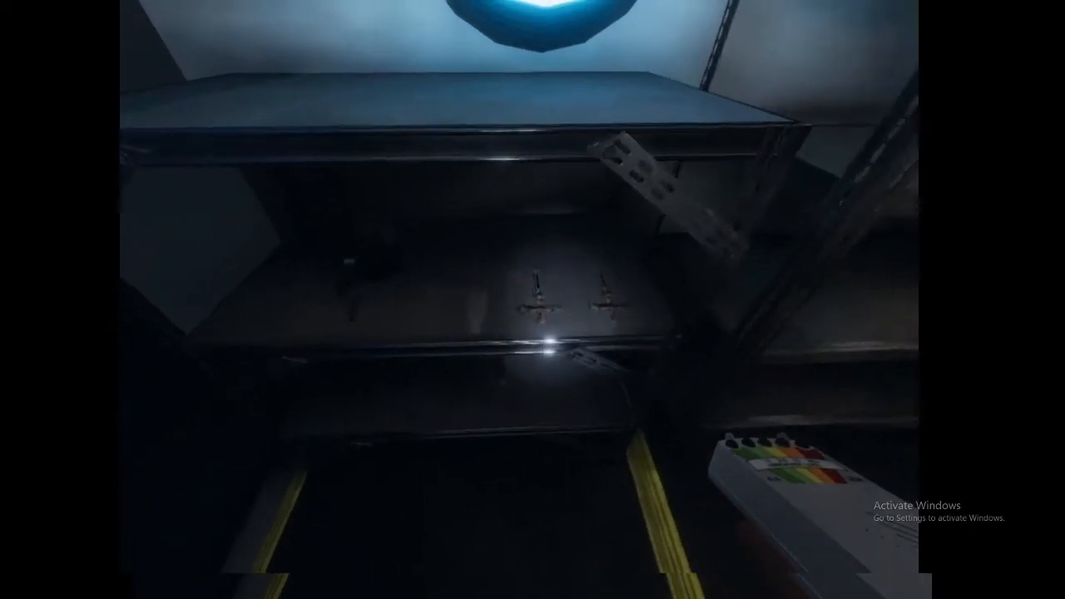
{"action": "mouse_move", "coordinate": [533, 299]}
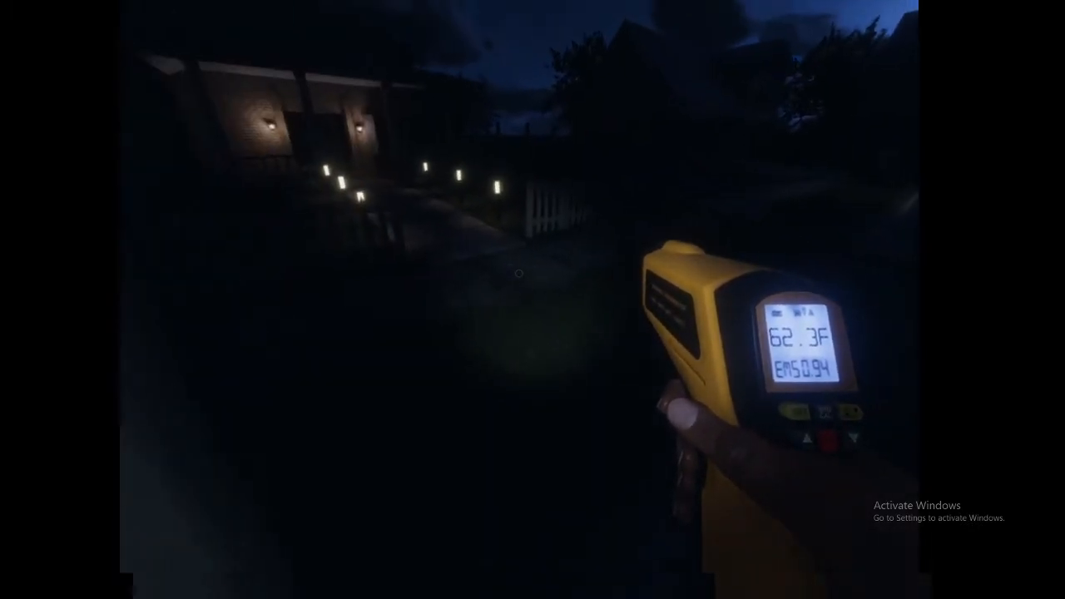
{"action": "mouse_move", "coordinate": [516, 275]}
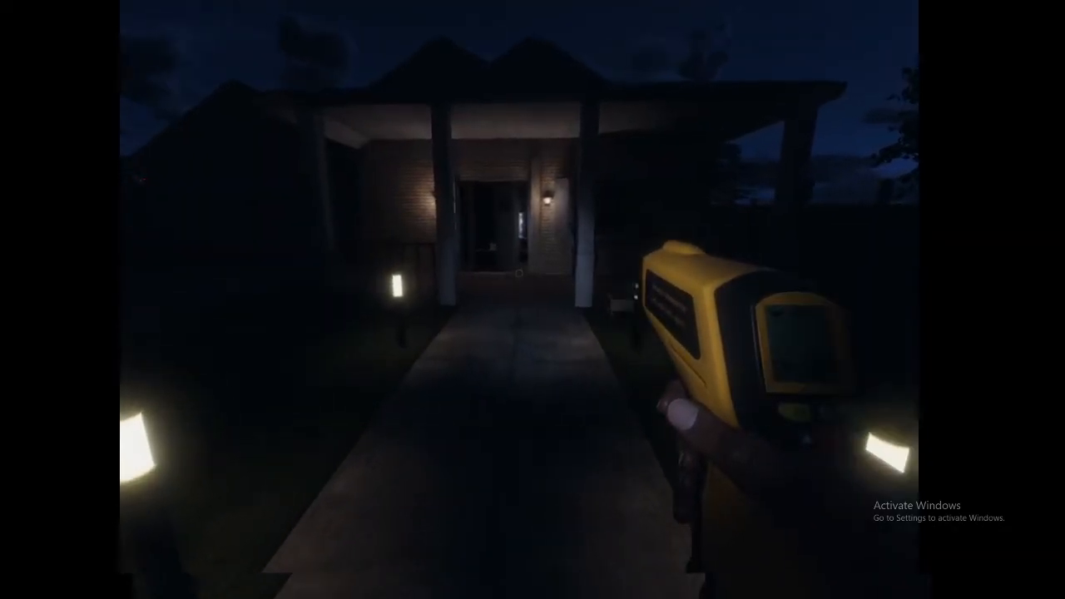
{"action": "mouse_move", "coordinate": [532, 300]}
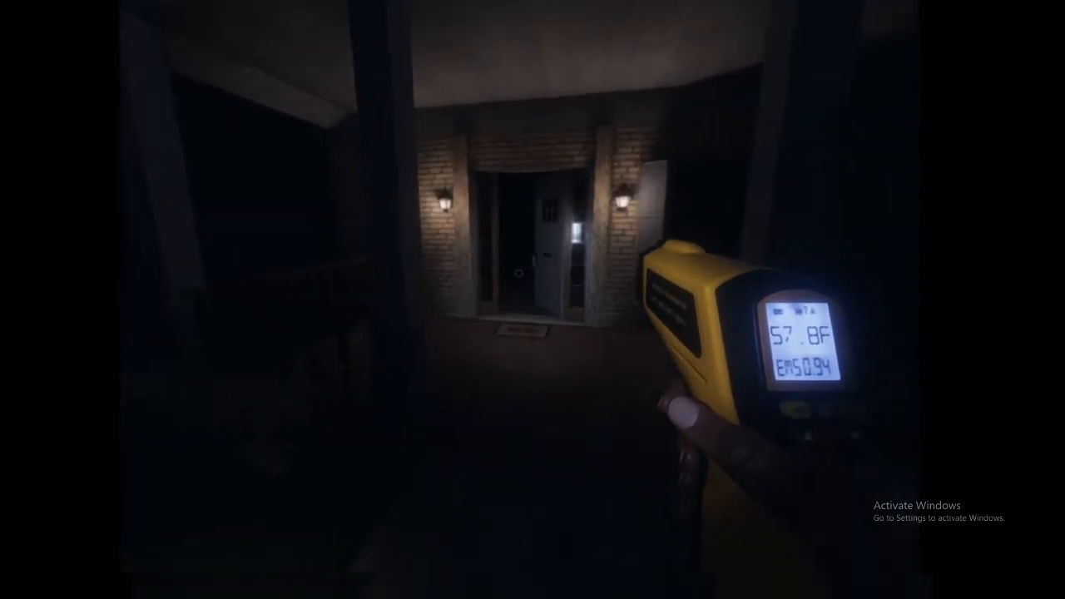
{"action": "key", "text": "w"}
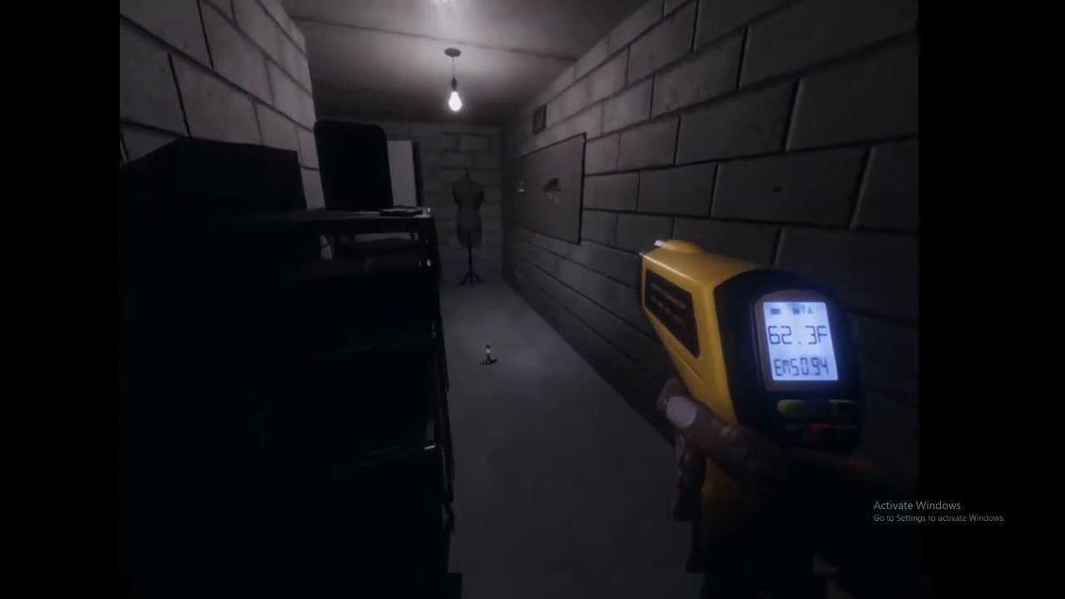
{"action": "mouse_move", "coordinate": [532, 300]}
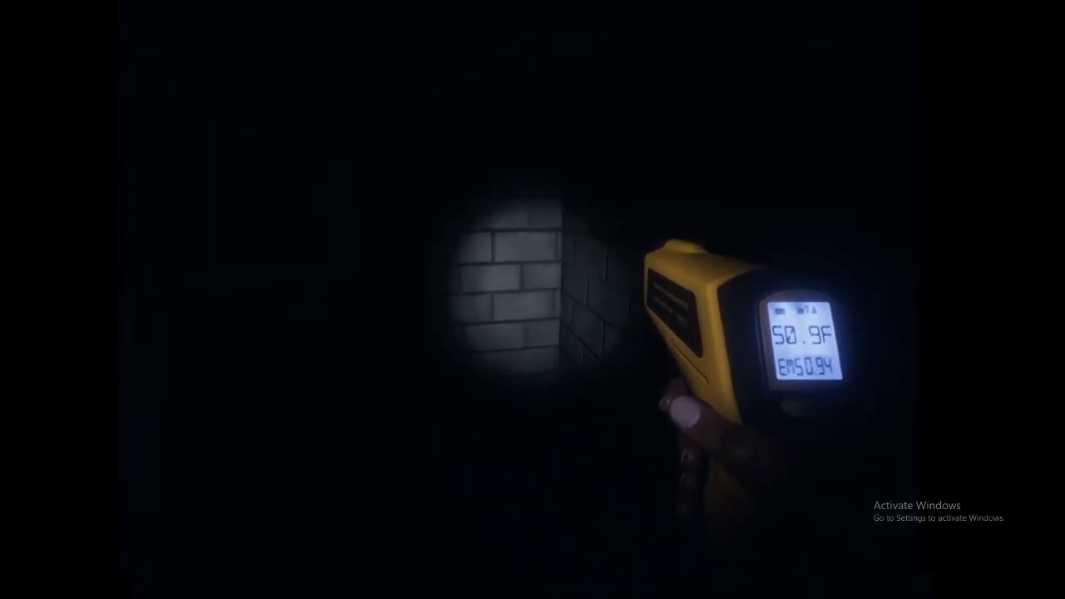
{"action": "mouse_move", "coordinate": [532, 300]}
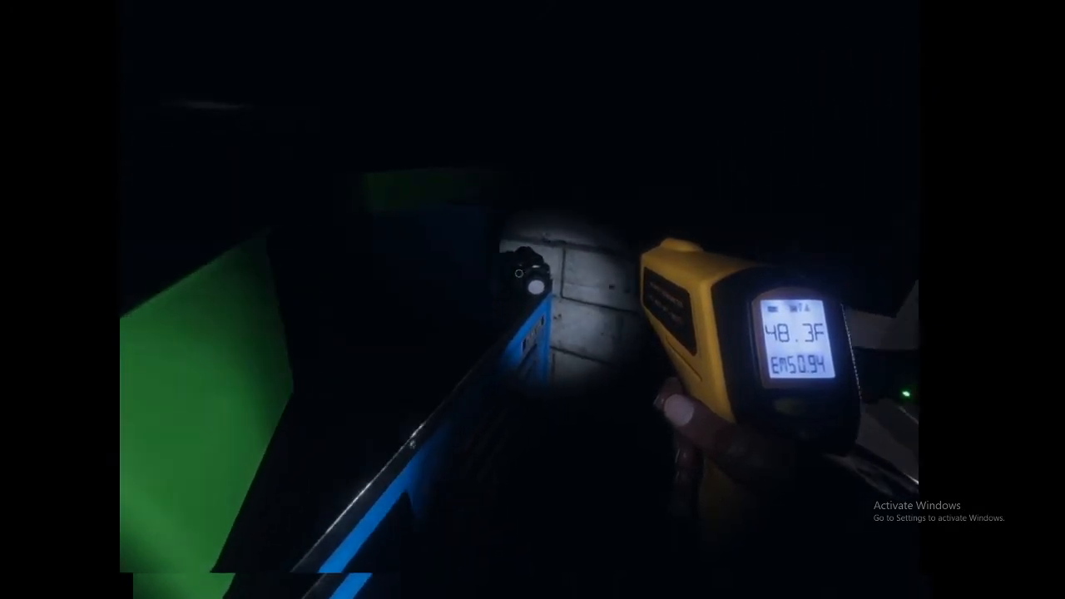
{"action": "mouse_move", "coordinate": [533, 300]}
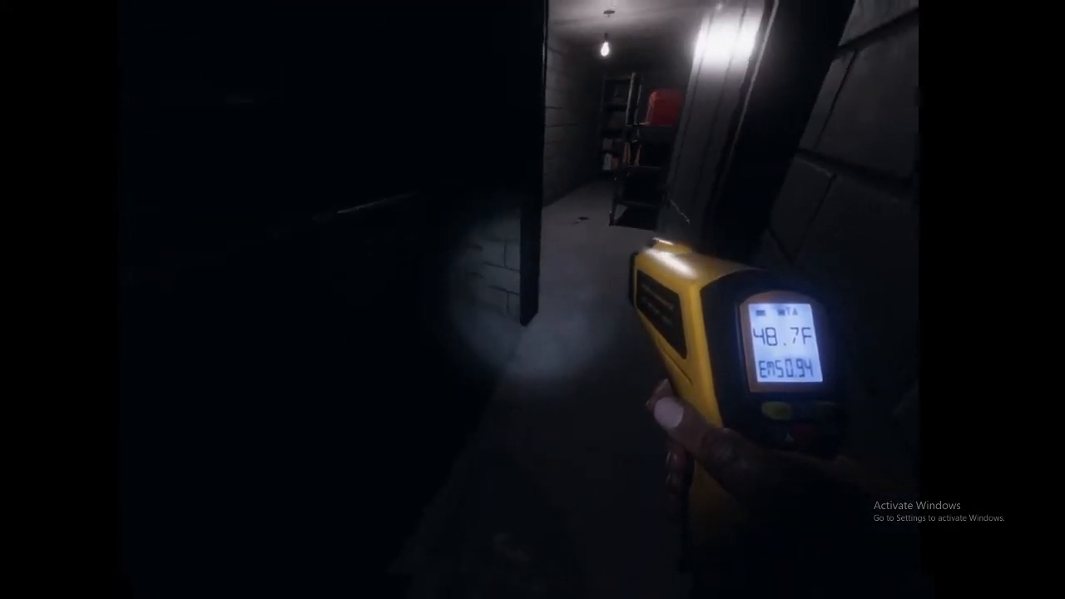
{"action": "mouse_move", "coordinate": [533, 299]}
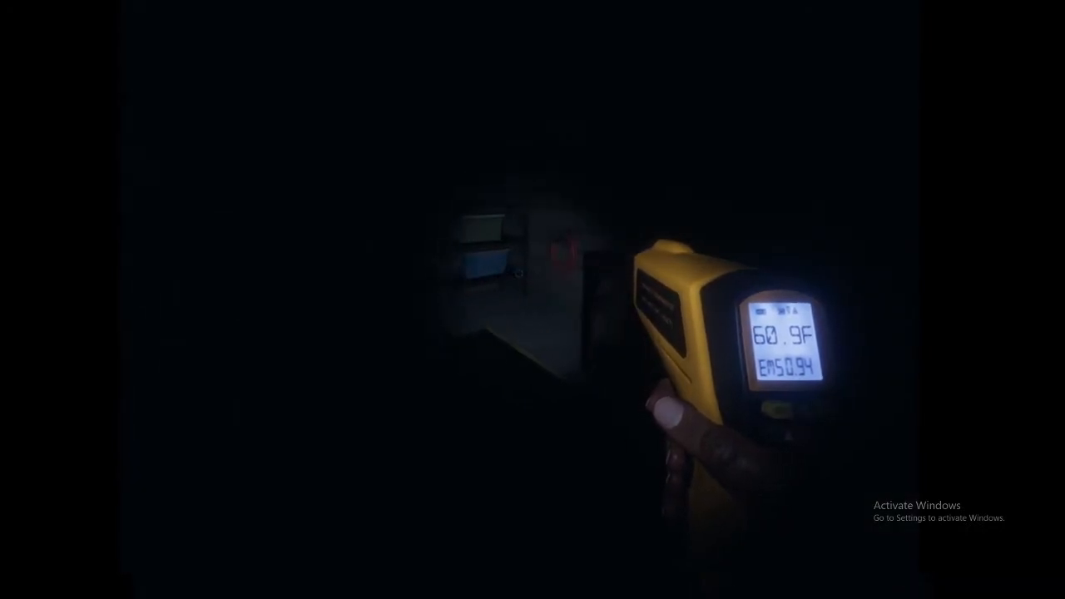
{"action": "mouse_move", "coordinate": [532, 300]}
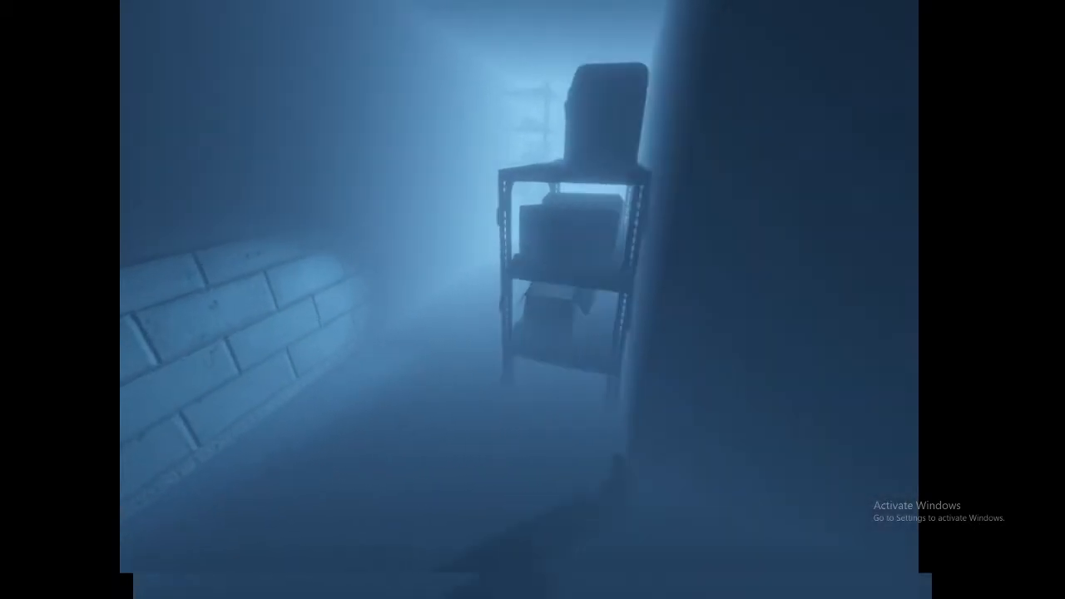
{"action": "mouse_move", "coordinate": [532, 300]}
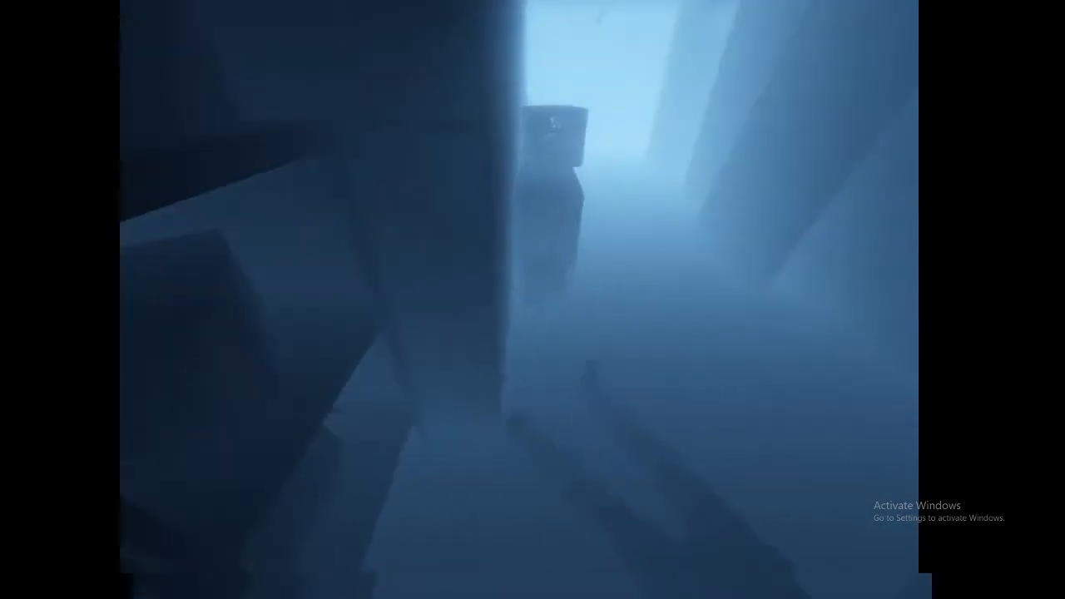
{"action": "mouse_move", "coordinate": [533, 300]}
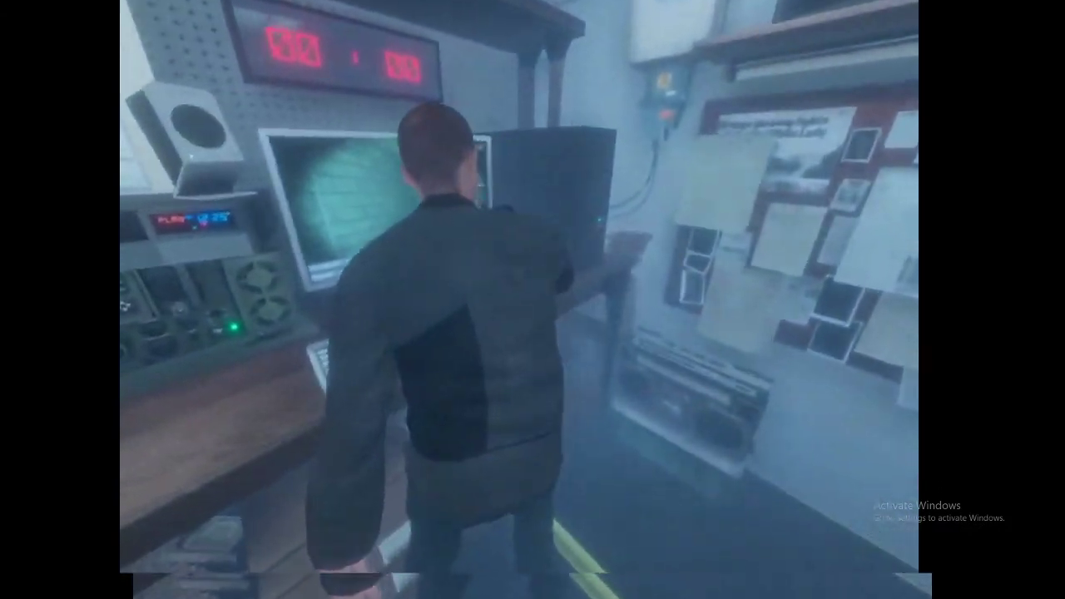
{"action": "mouse_move", "coordinate": [533, 299]}
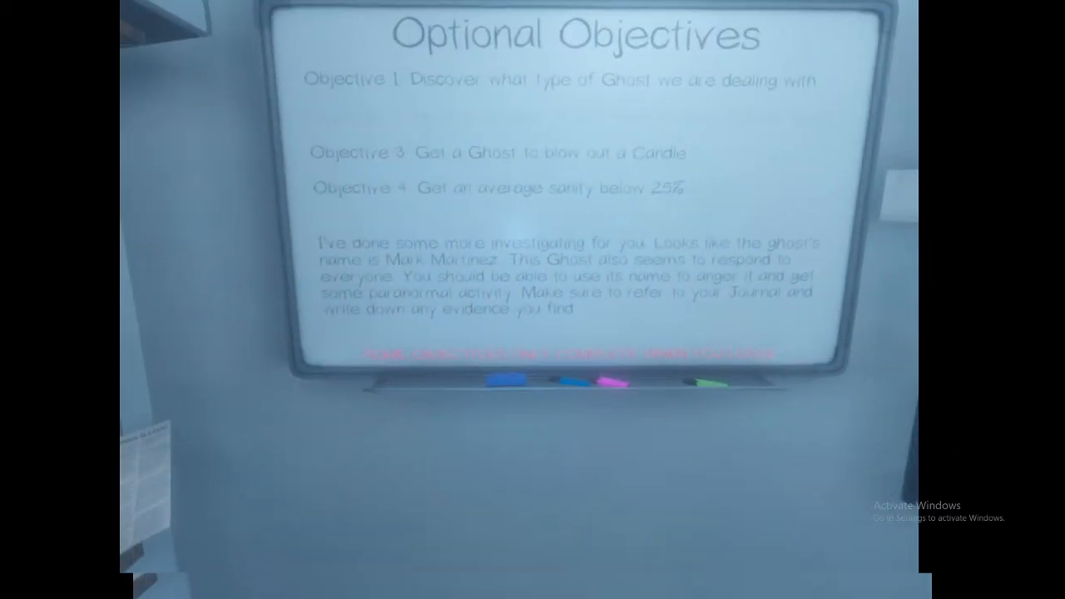
{"action": "mouse_move", "coordinate": [532, 299]}
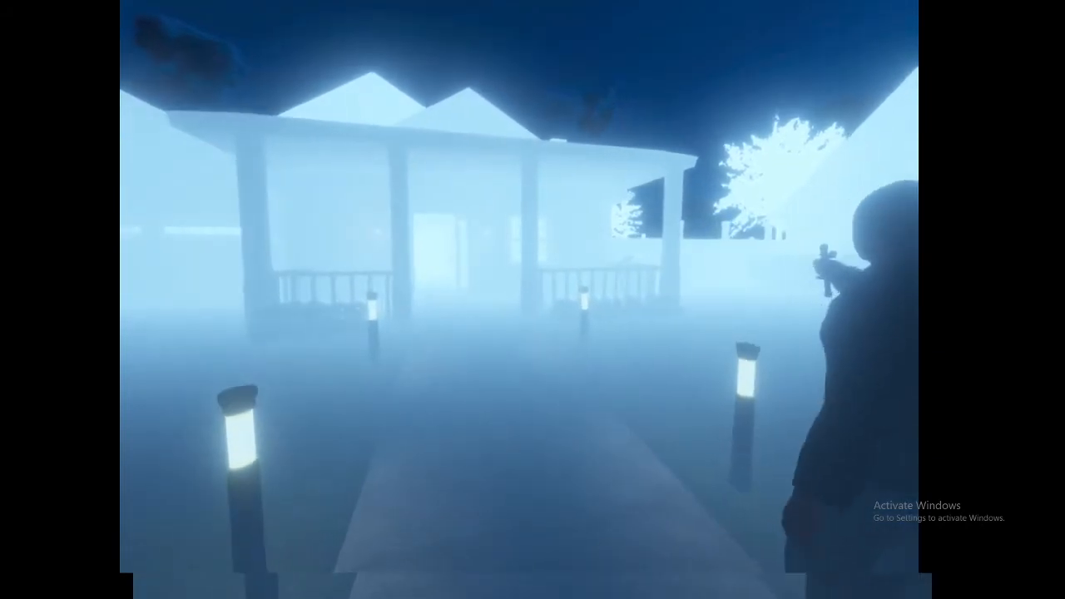
{"action": "key", "text": "w"}
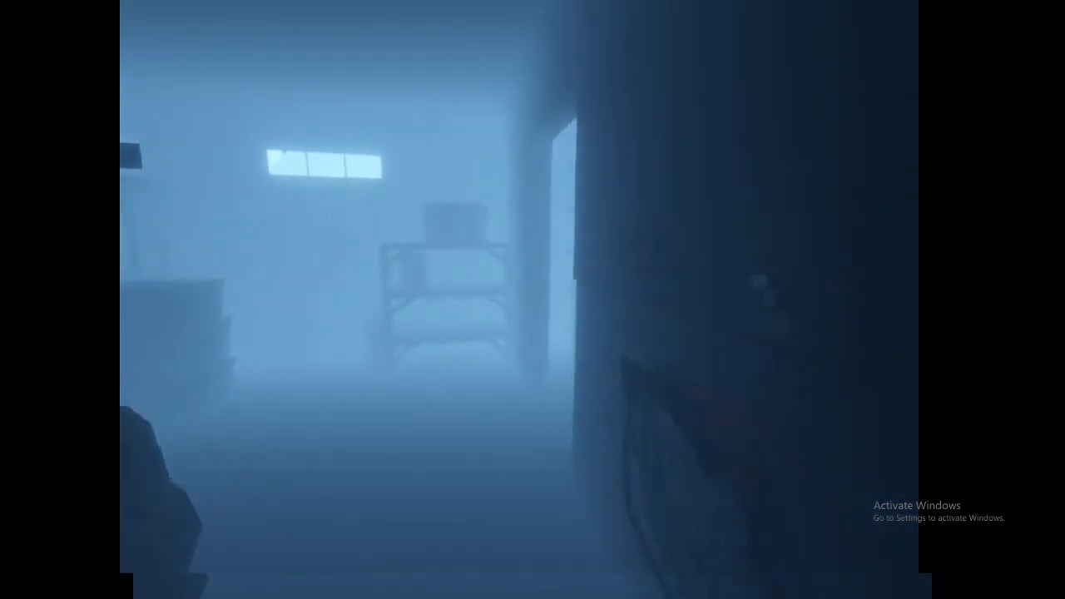
{"action": "mouse_move", "coordinate": [533, 300]}
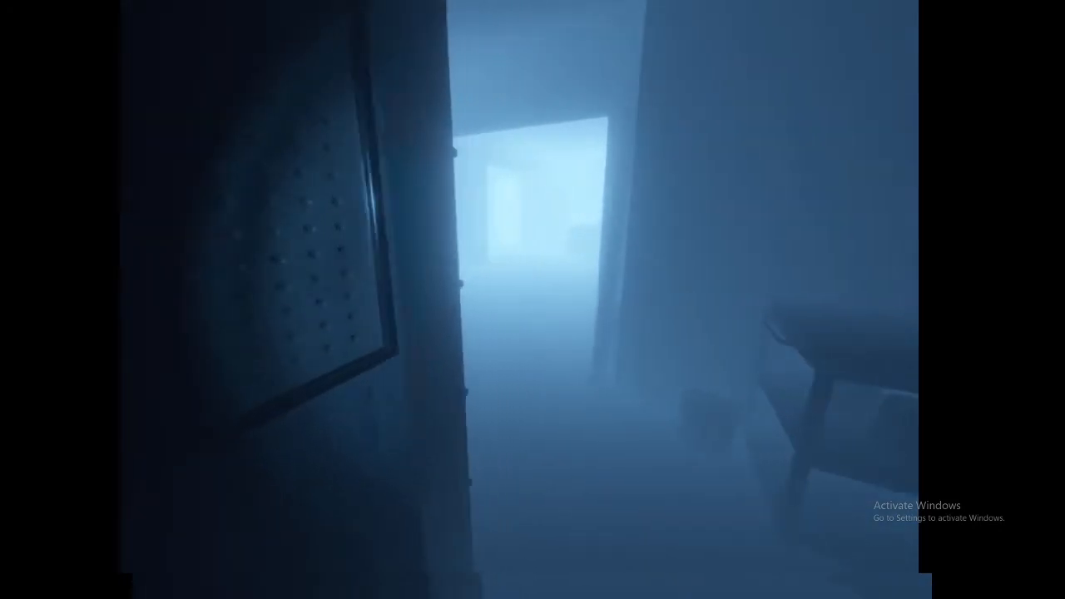
{"action": "mouse_move", "coordinate": [533, 299]}
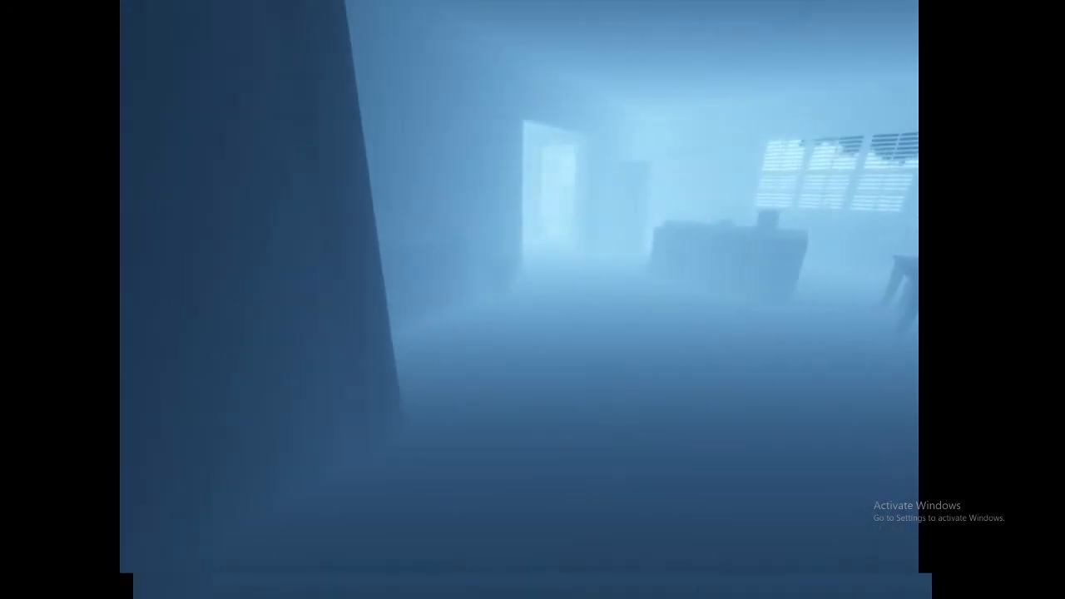
{"action": "mouse_move", "coordinate": [533, 300]}
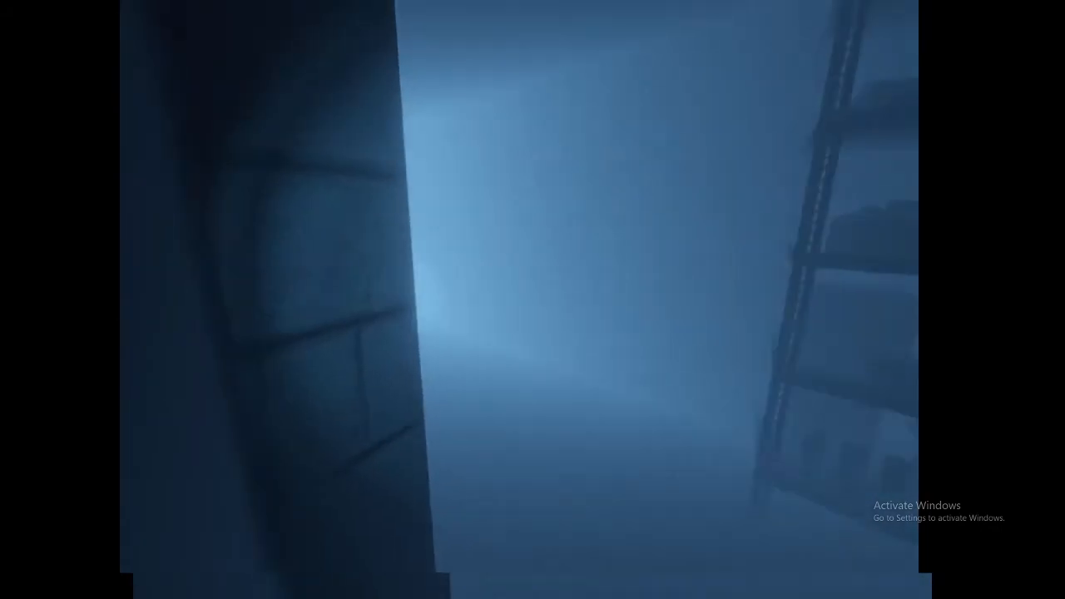
{"action": "mouse_move", "coordinate": [533, 300]}
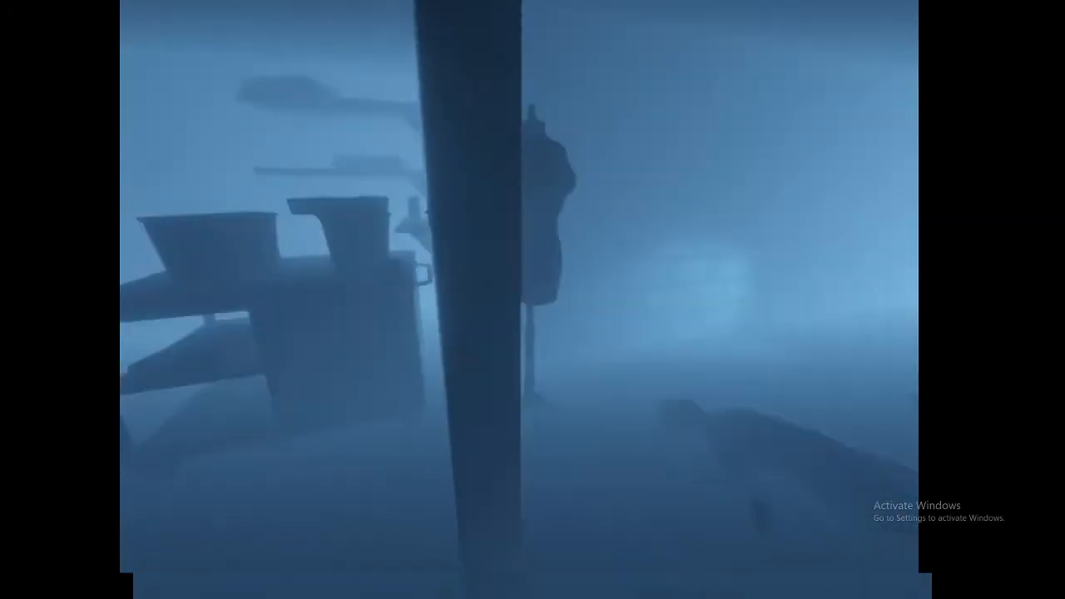
{"action": "mouse_move", "coordinate": [532, 300]}
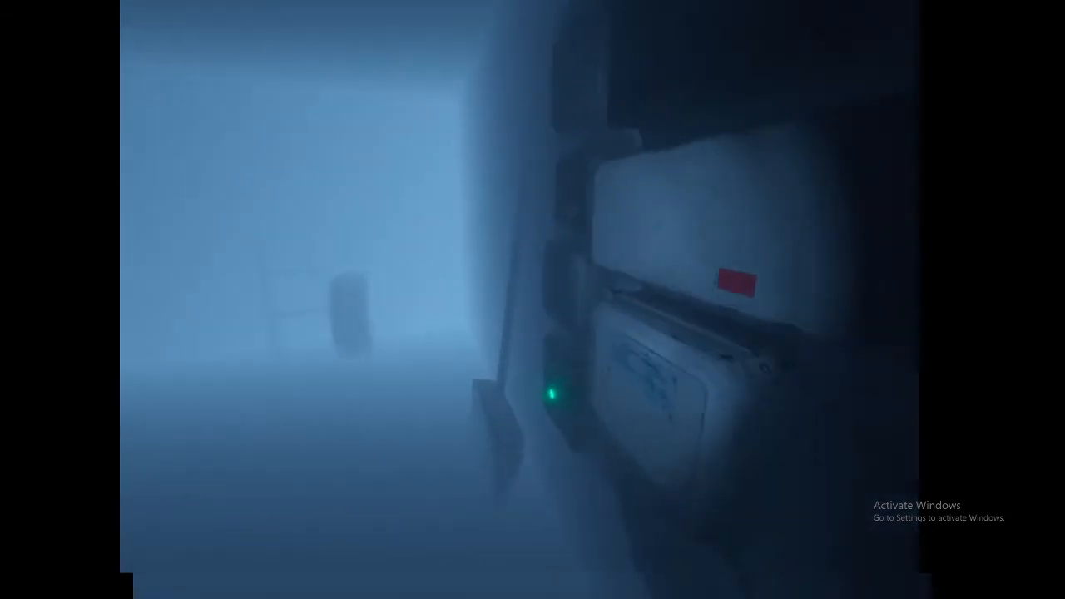
{"action": "mouse_move", "coordinate": [533, 299]}
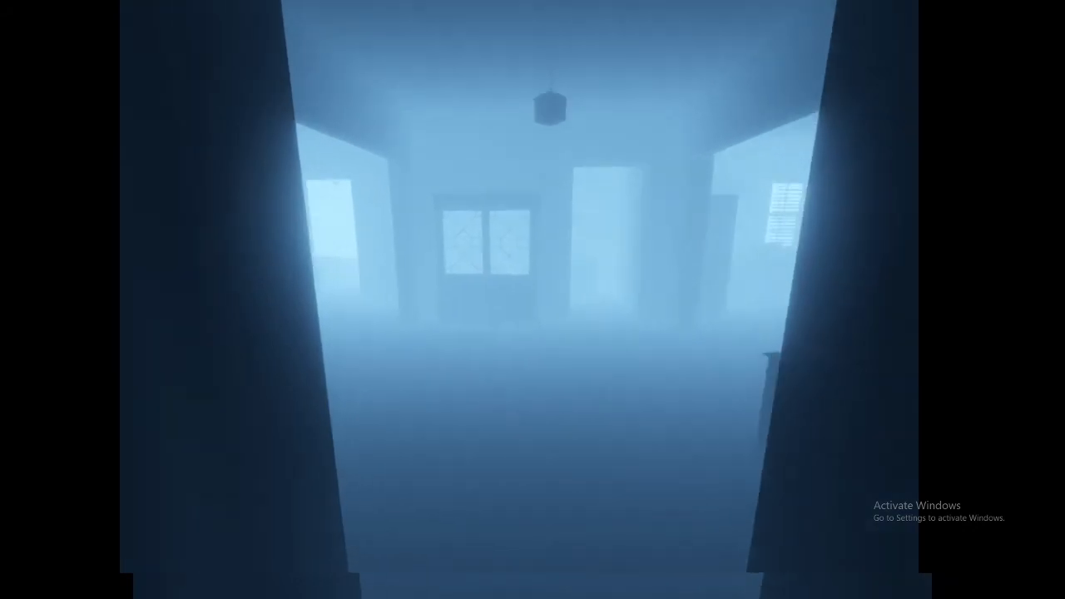
{"action": "mouse_move", "coordinate": [666, 300]}
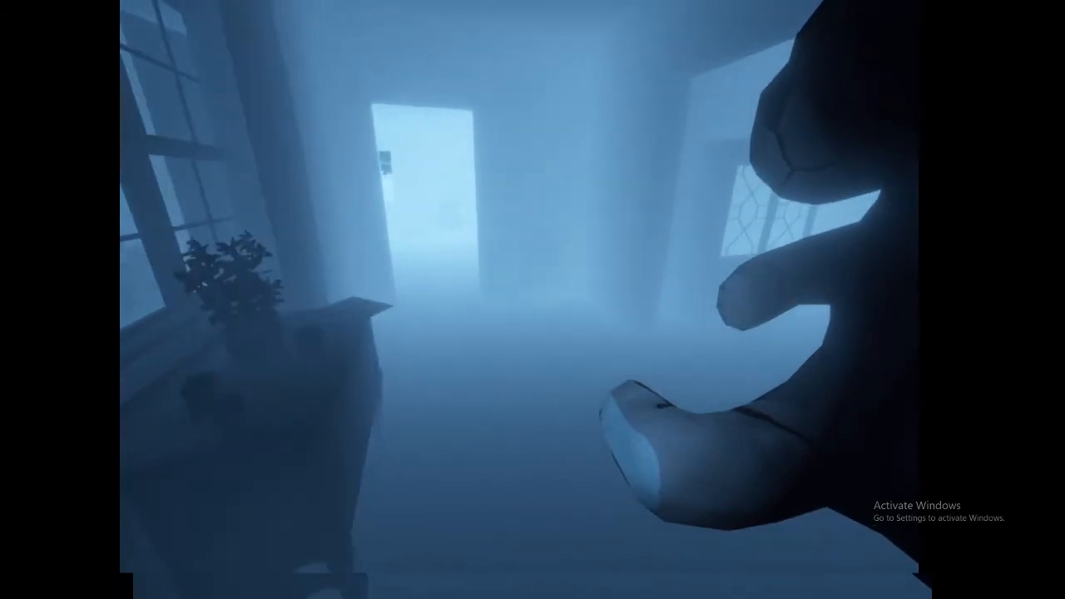
{"action": "mouse_move", "coordinate": [533, 300]}
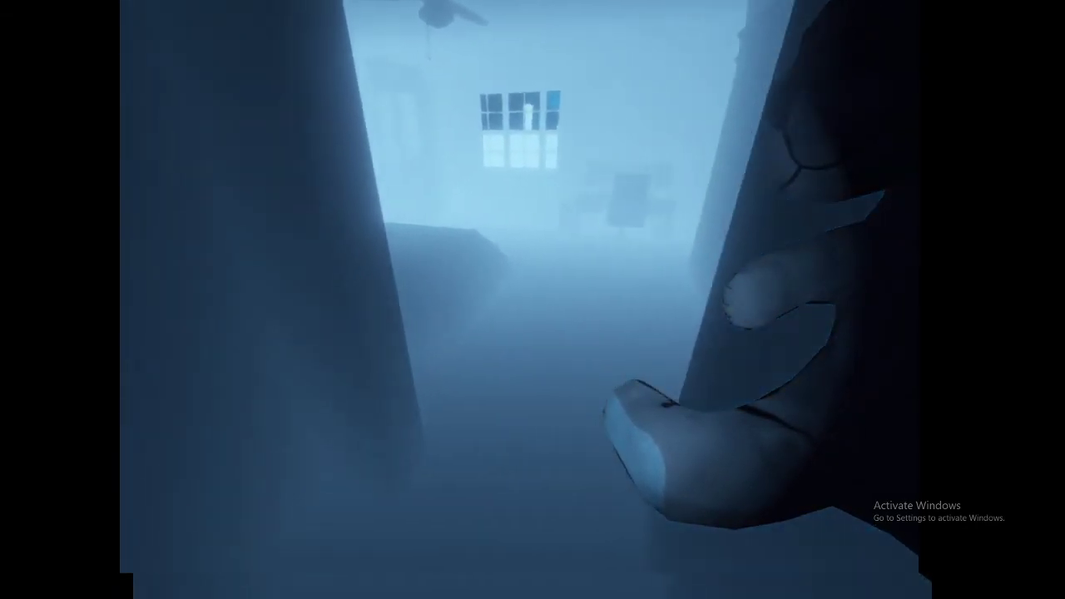